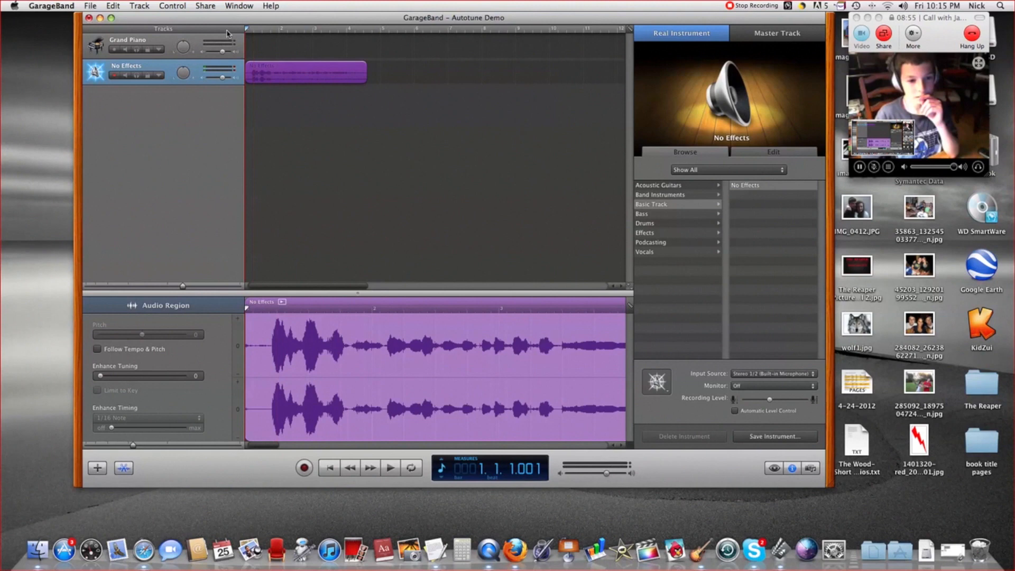
Step: Raise the vocal region's Enhance Tuning to its maximum of 100
{"action": "left_click", "coordinate": [390, 468]}
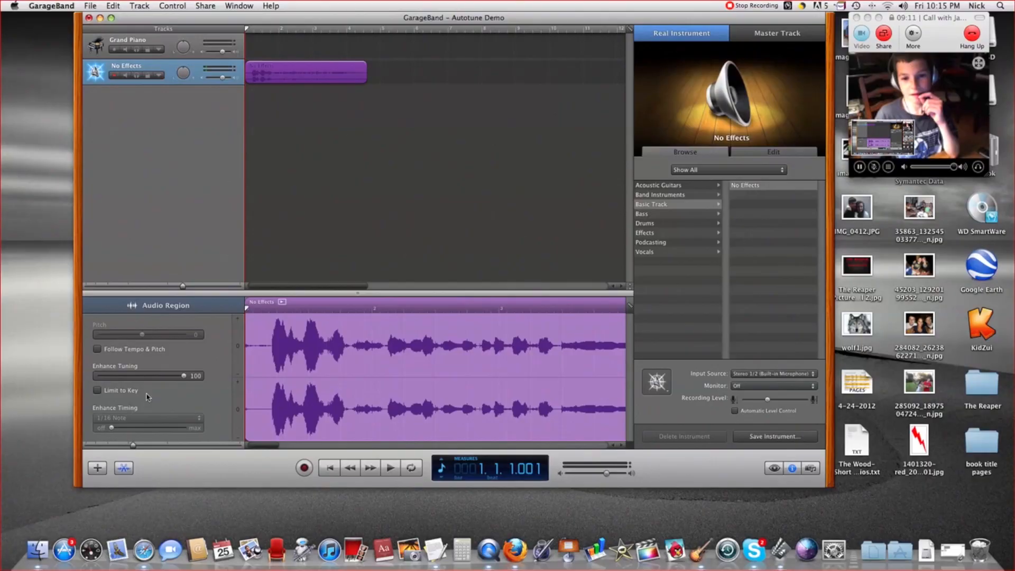
Step: Enable Limit to Key so pitch correction stays within the song's key
{"action": "left_click", "coordinate": [97, 390]}
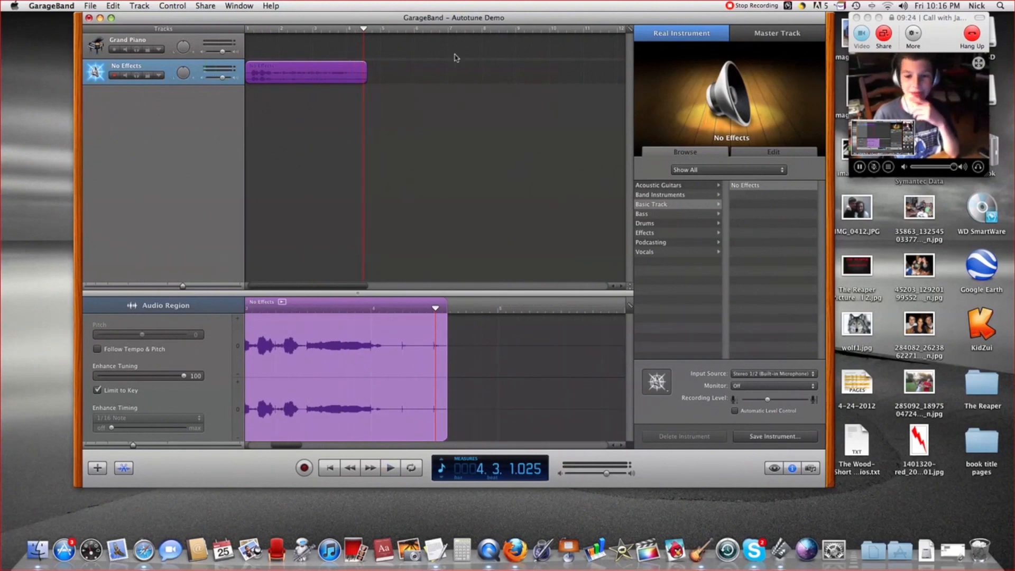
{"action": "mouse_move", "coordinate": [555, 53]}
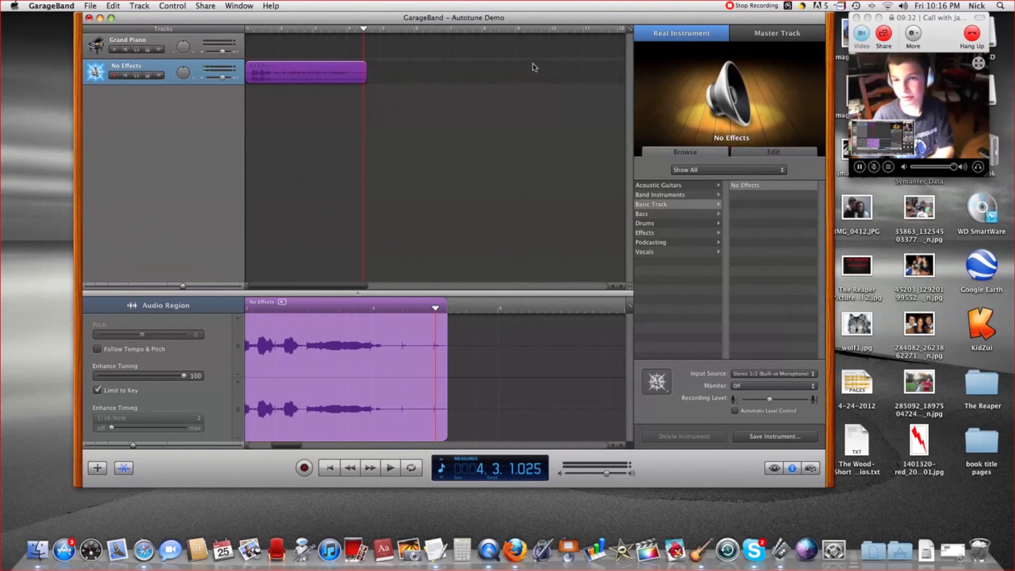
{"action": "mouse_move", "coordinate": [647, 551]}
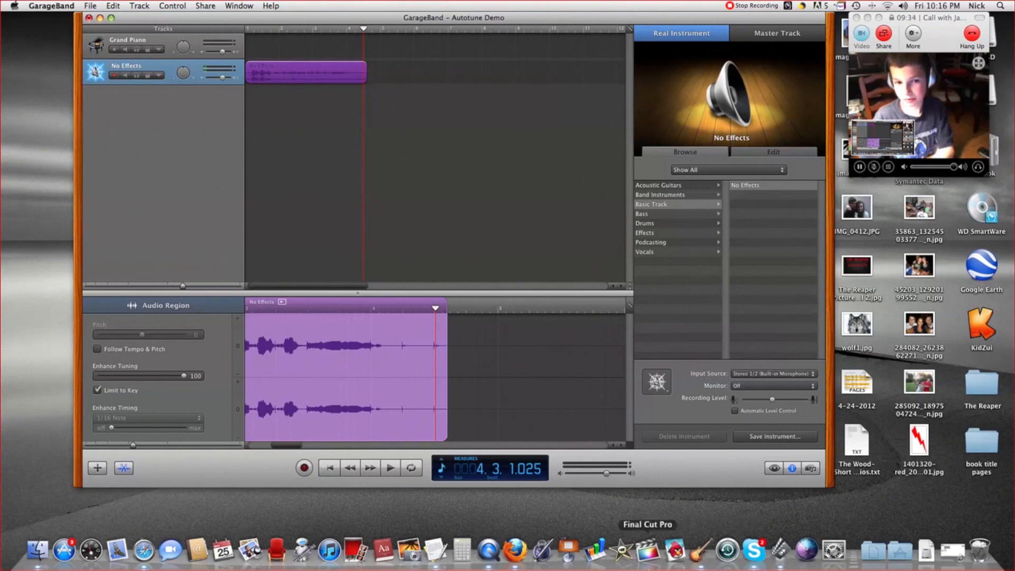